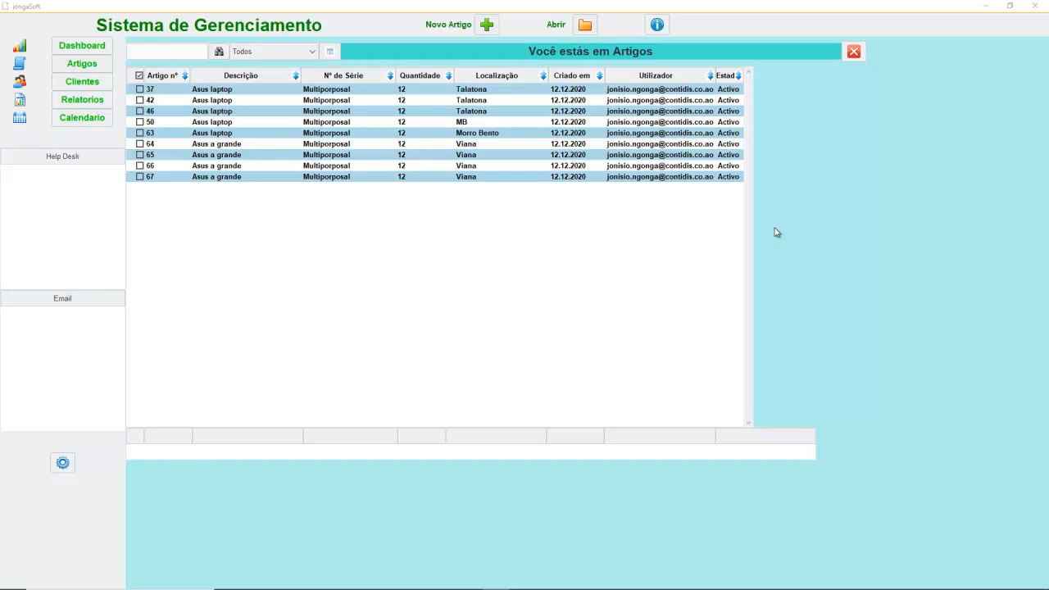
{"action": "mouse_move", "coordinate": [780, 230]}
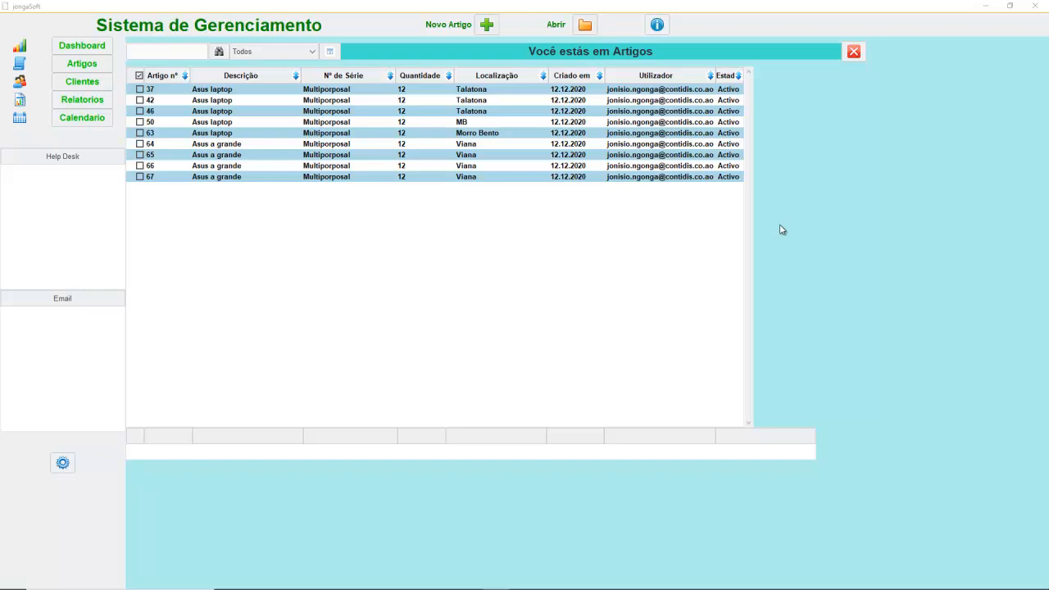
{"action": "mouse_move", "coordinate": [1020, 23]}
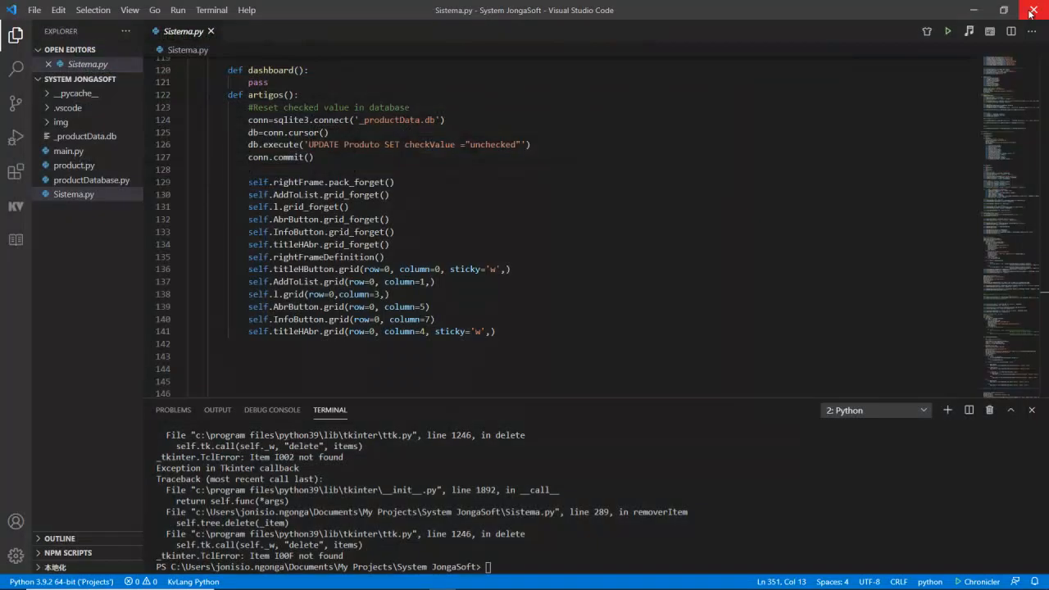
- Scroll through the script and run it so the main window opens on its blank screen
{"action": "scroll", "scroll_direction": "down", "scroll_amount": 3}
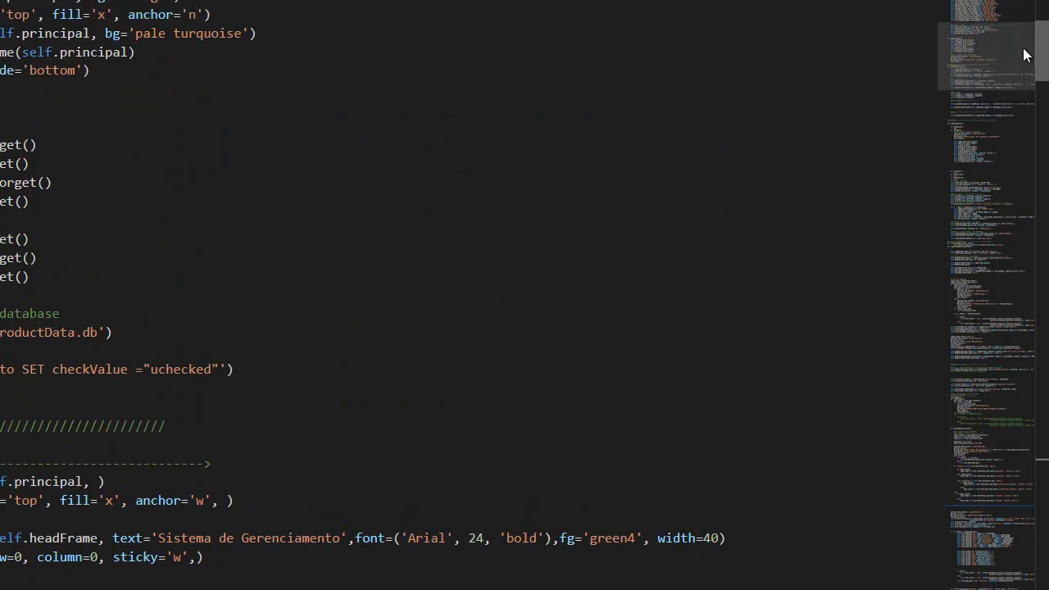
{"action": "scroll", "scroll_direction": "down", "scroll_amount": 3}
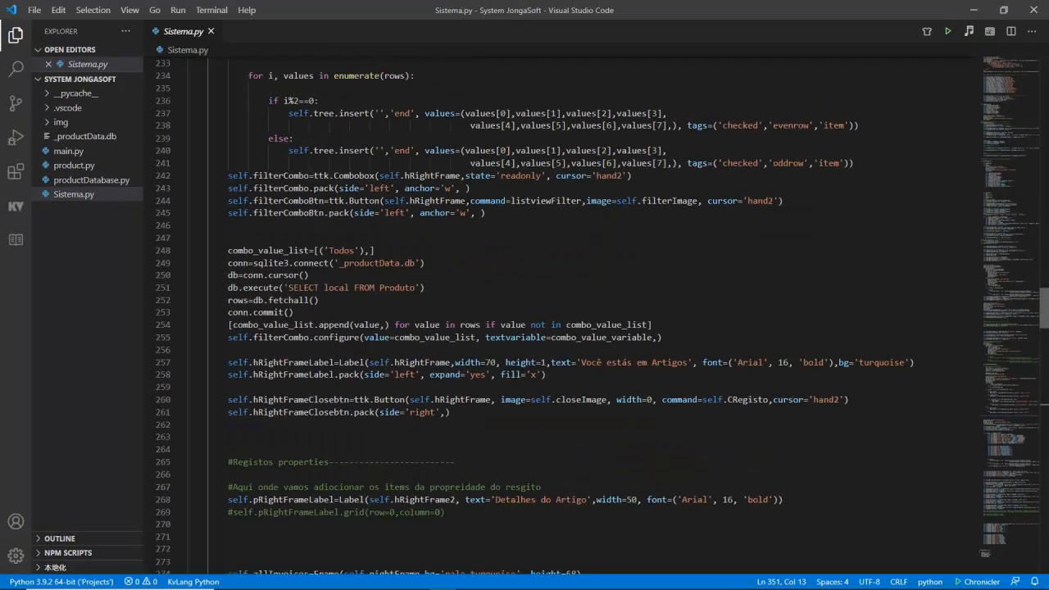
{"action": "scroll", "scroll_direction": "down", "scroll_amount": 3}
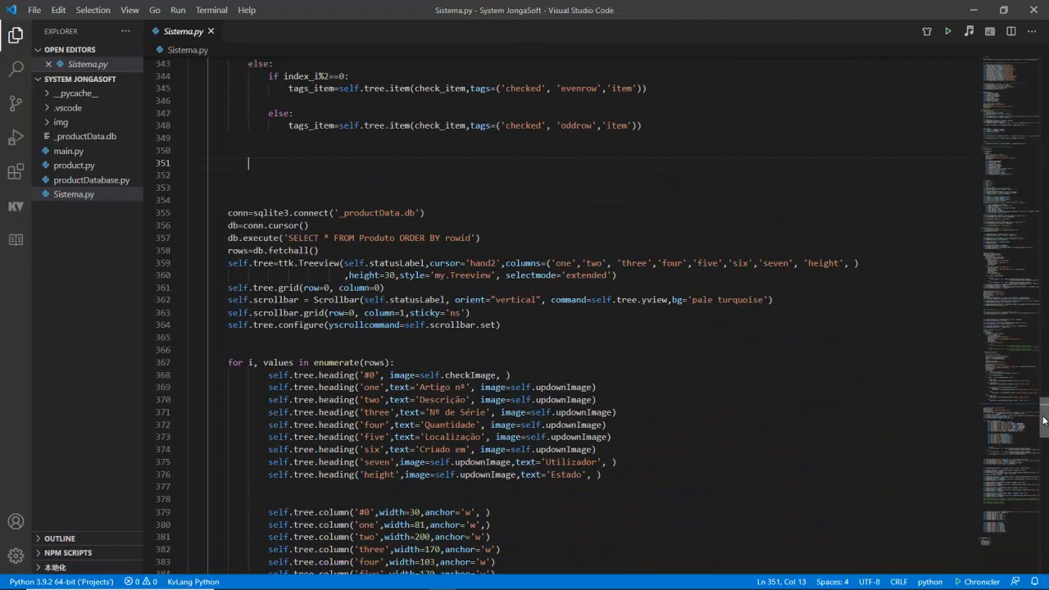
{"action": "scroll", "scroll_direction": "down", "scroll_amount": 3}
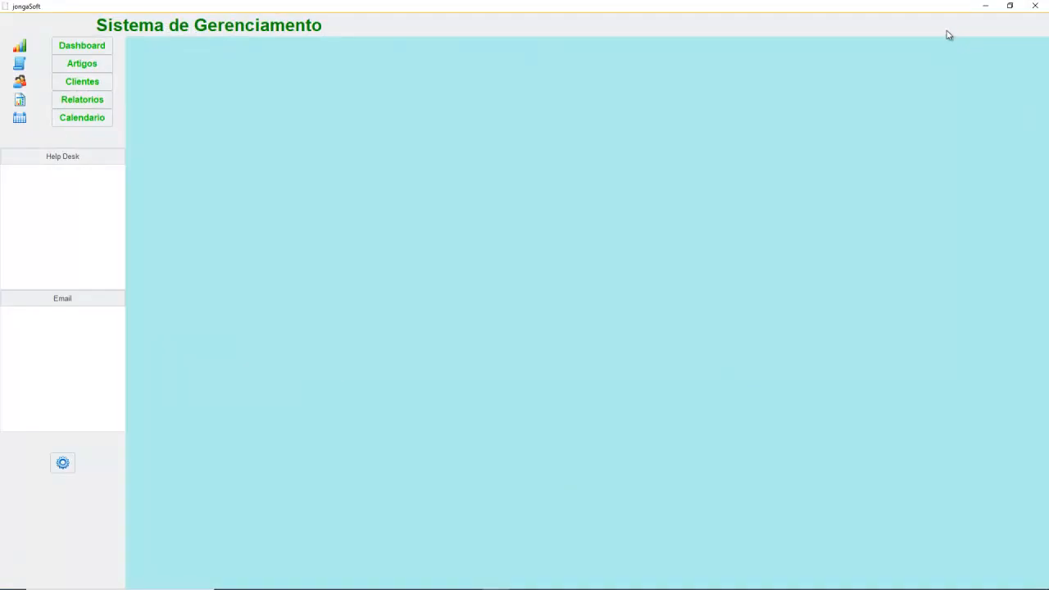
{"action": "mouse_move", "coordinate": [944, 28]}
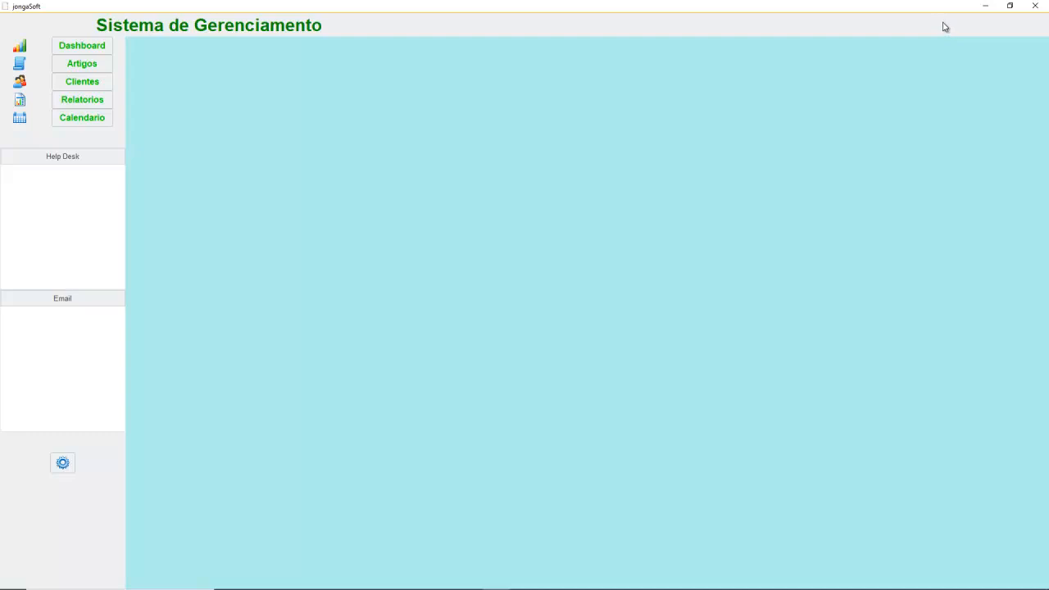
{"action": "mouse_move", "coordinate": [945, 25]}
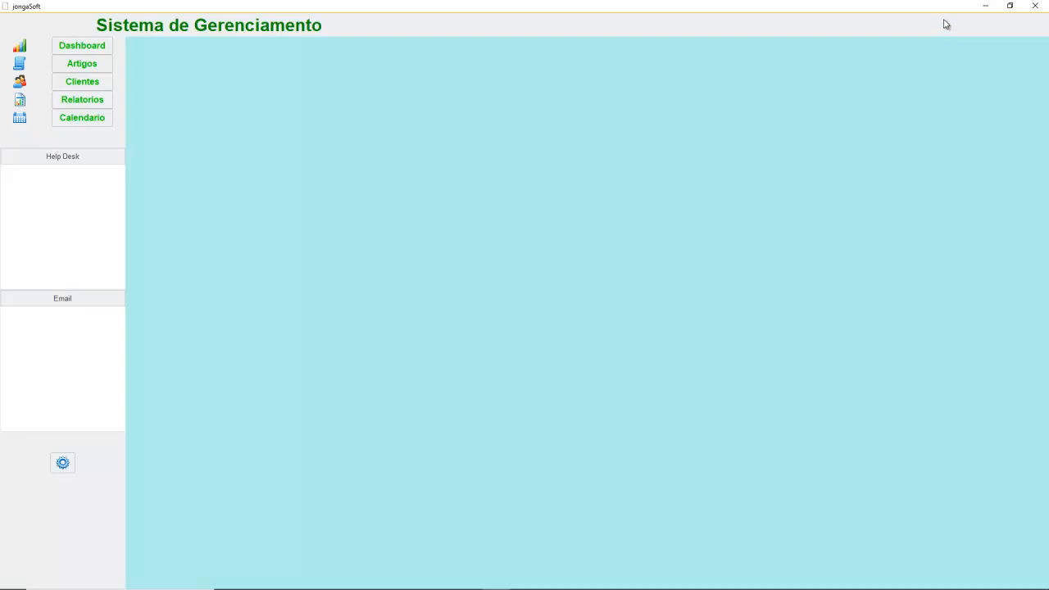
{"action": "mouse_move", "coordinate": [285, 51]}
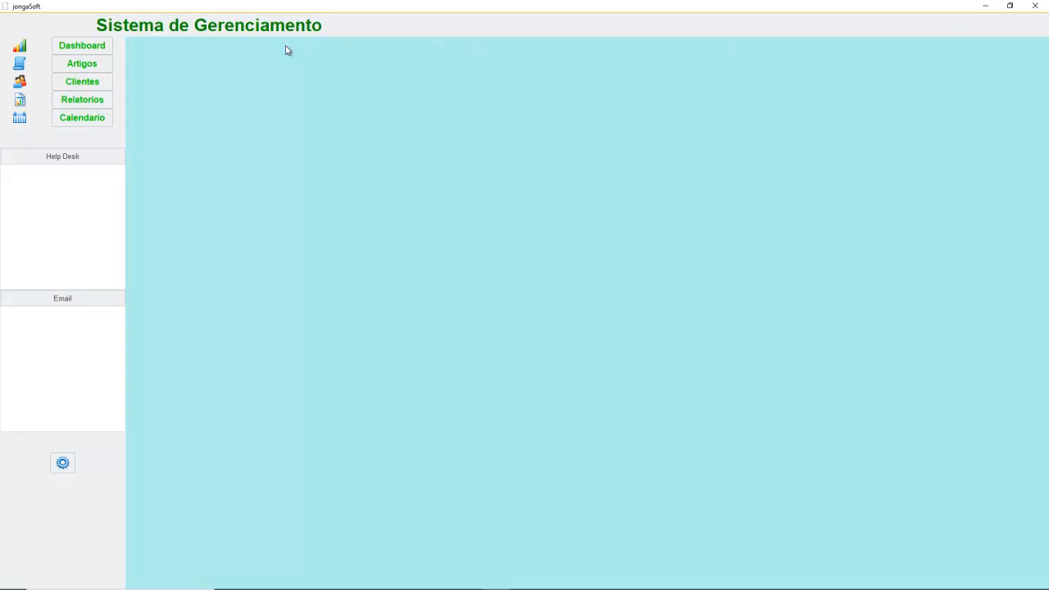
{"action": "mouse_move", "coordinate": [121, 64]}
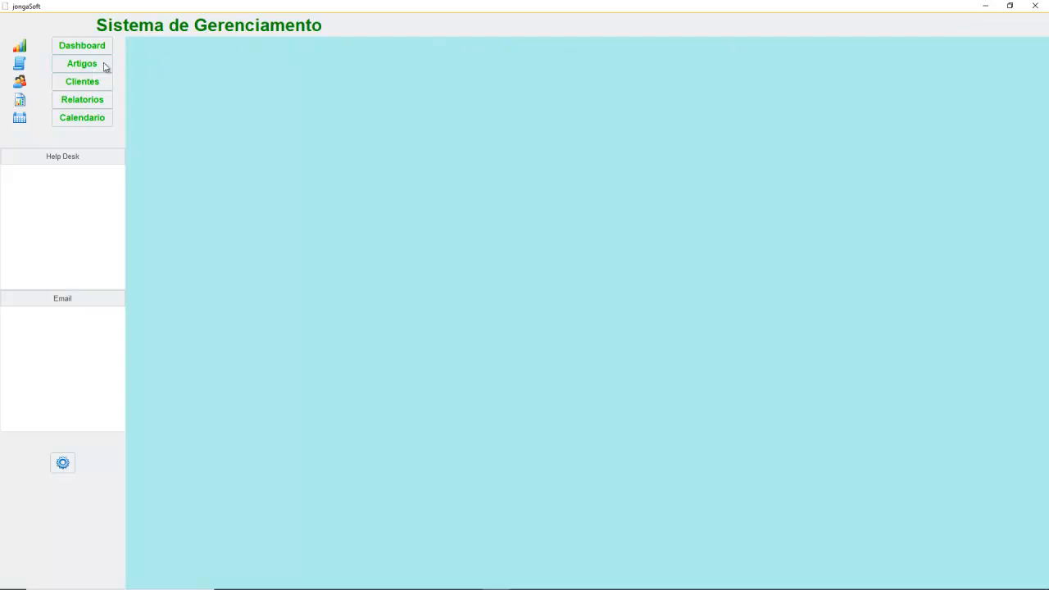
- Show the Artigos table and tick articles 42 and 50, leaving only 50 selected
{"action": "left_click", "coordinate": [82, 63]}
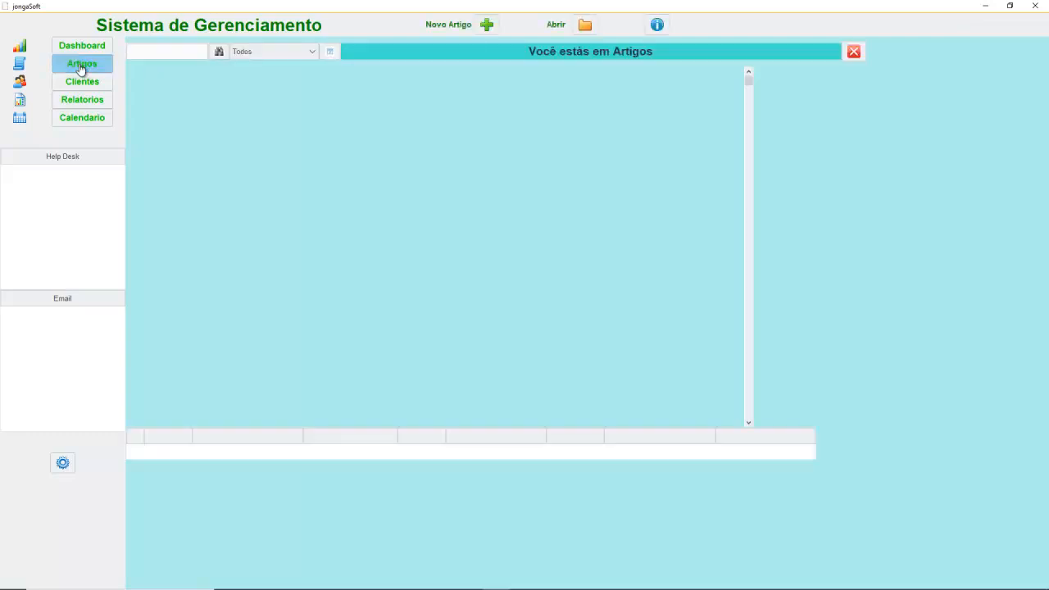
{"action": "left_click", "coordinate": [82, 64]}
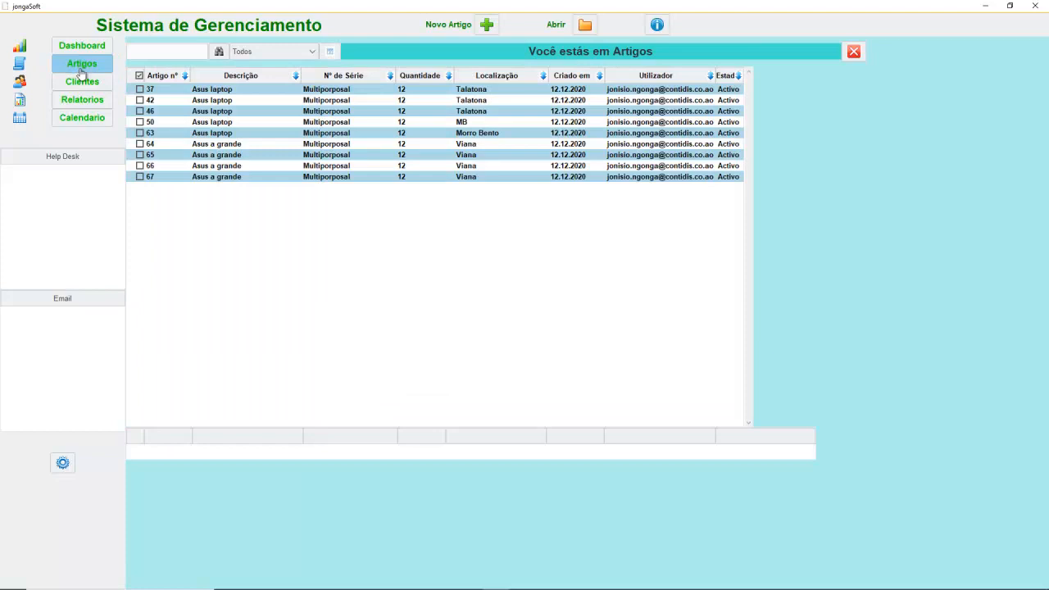
{"action": "left_click", "coordinate": [151, 121]}
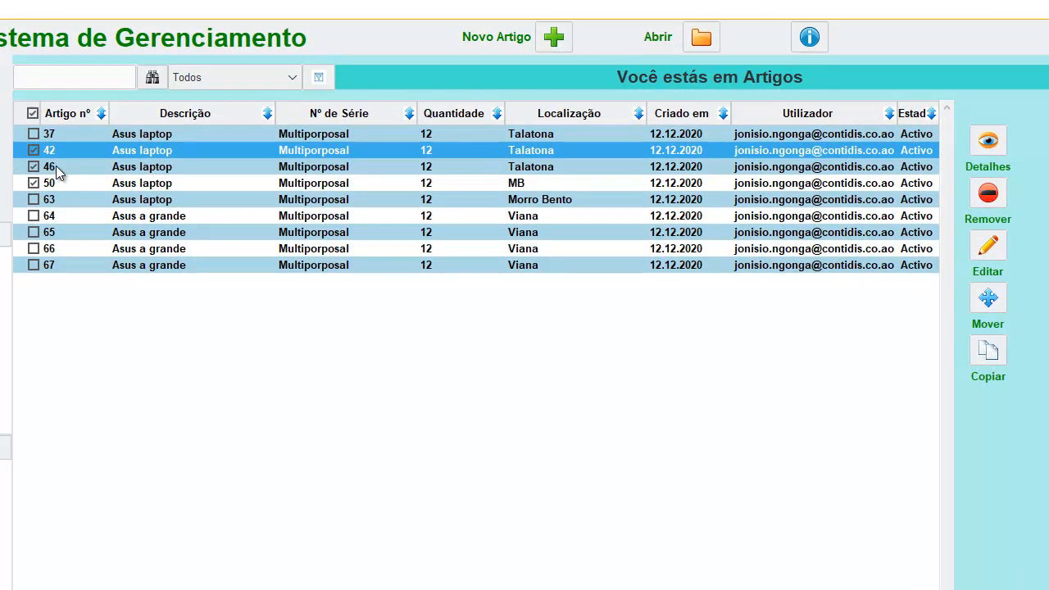
{"action": "left_click", "coordinate": [32, 167]}
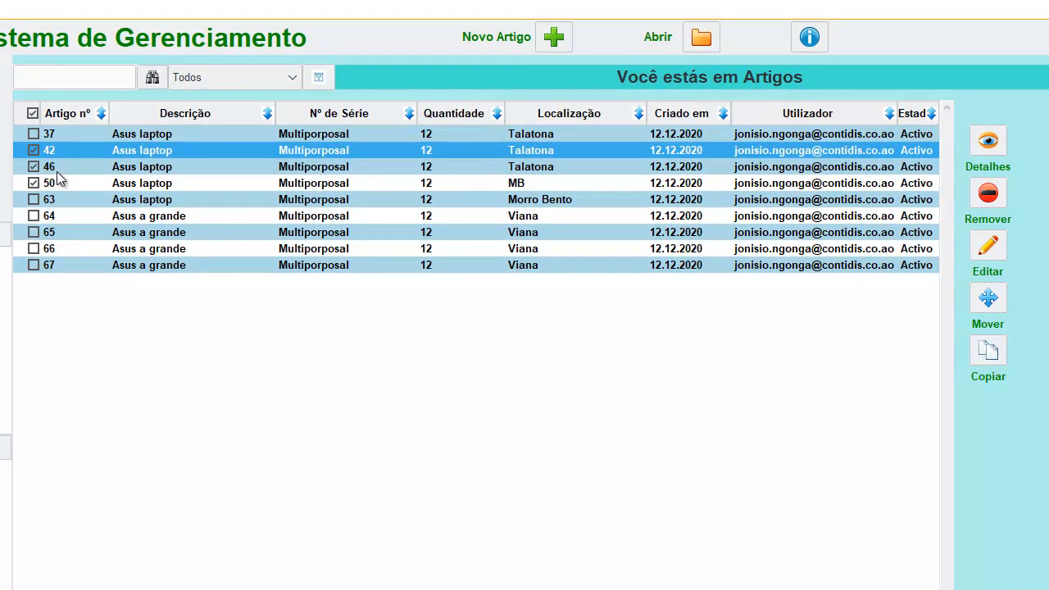
{"action": "left_click", "coordinate": [32, 151]}
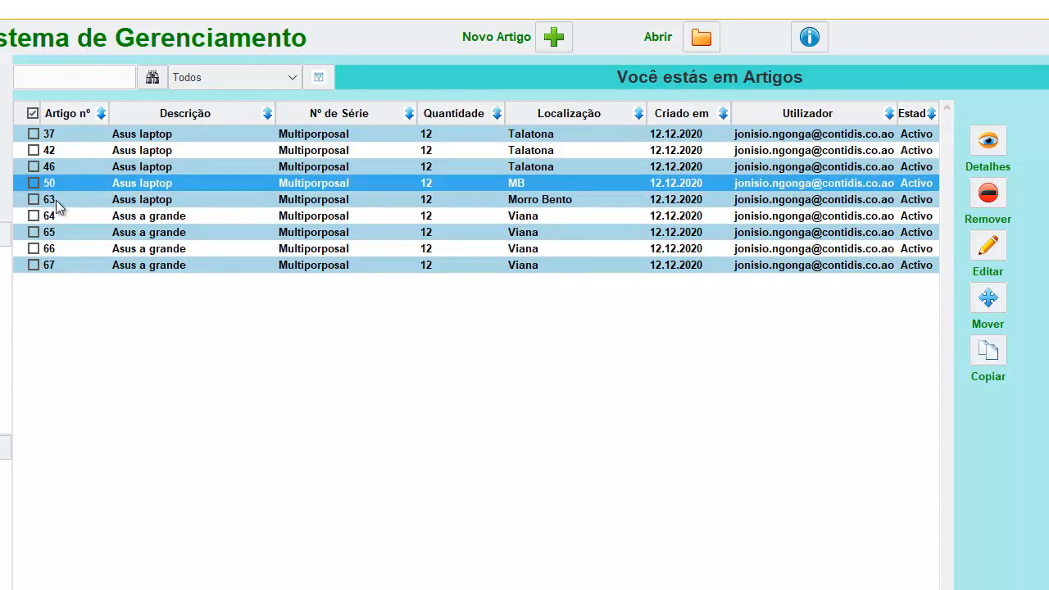
{"action": "mouse_move", "coordinate": [133, 270]}
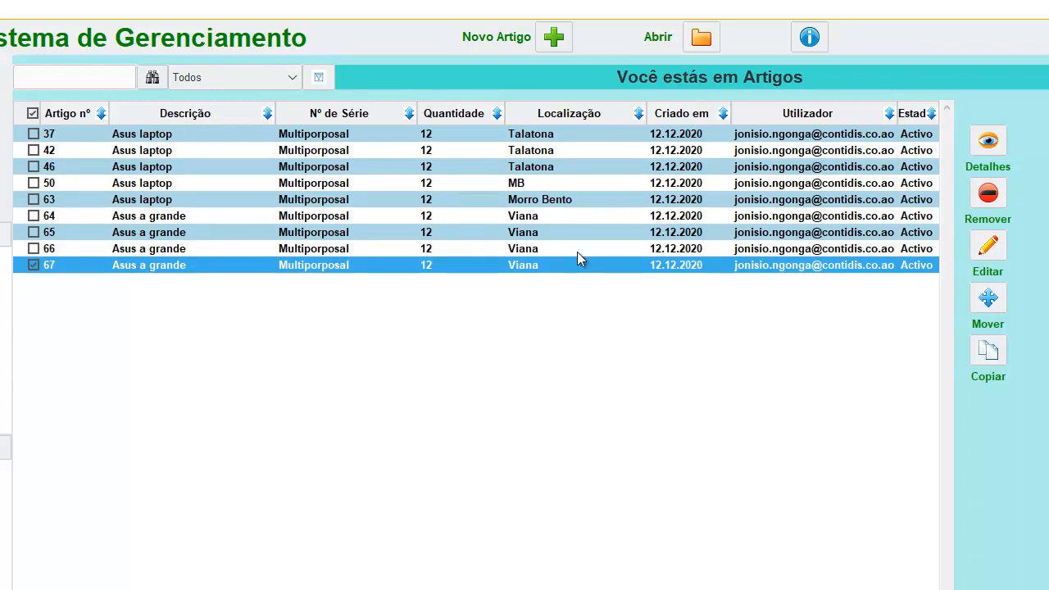
{"action": "mouse_move", "coordinate": [986, 193]}
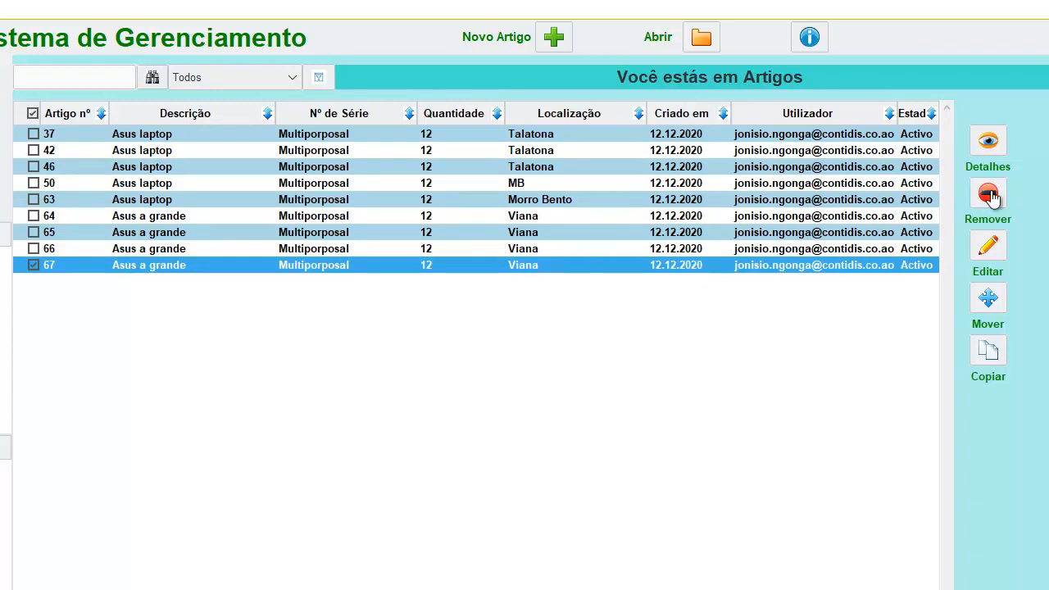
- Remove article 67 from the table with Remover, leaving eight articles
{"action": "left_click", "coordinate": [986, 195]}
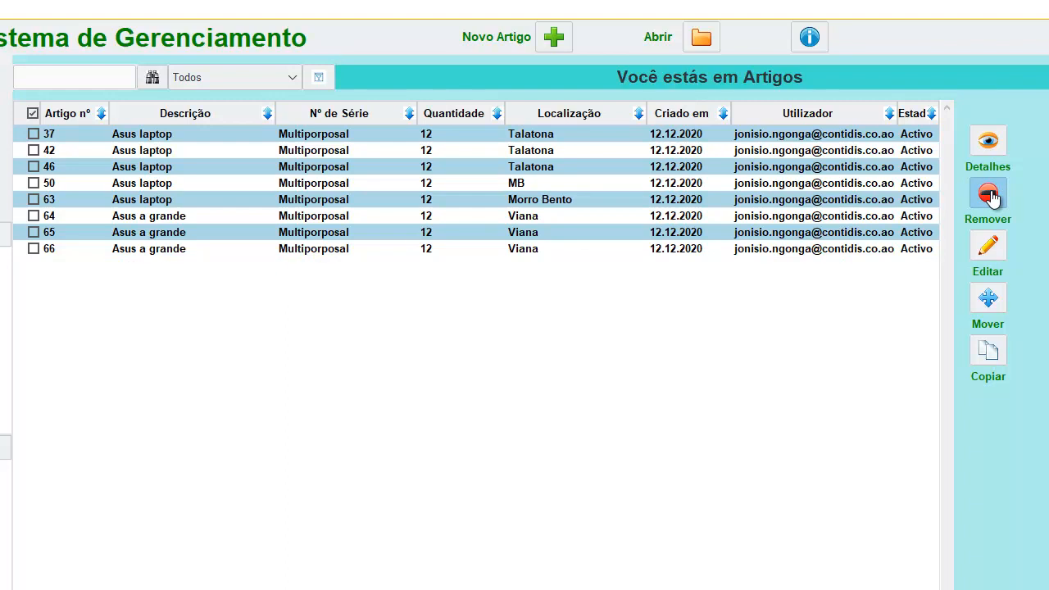
{"action": "mouse_move", "coordinate": [528, 153]}
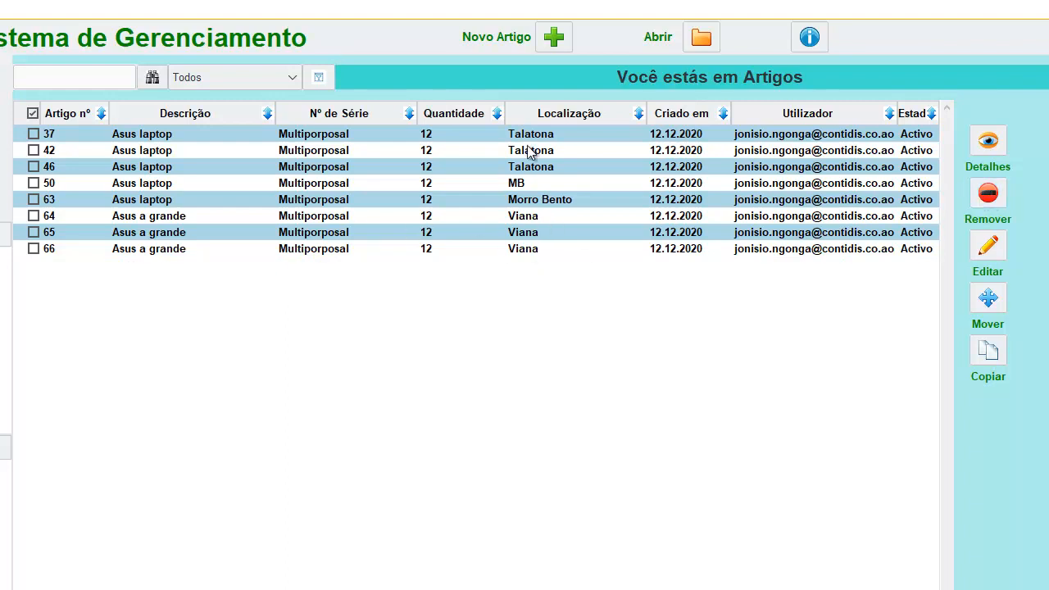
{"action": "mouse_move", "coordinate": [316, 79]}
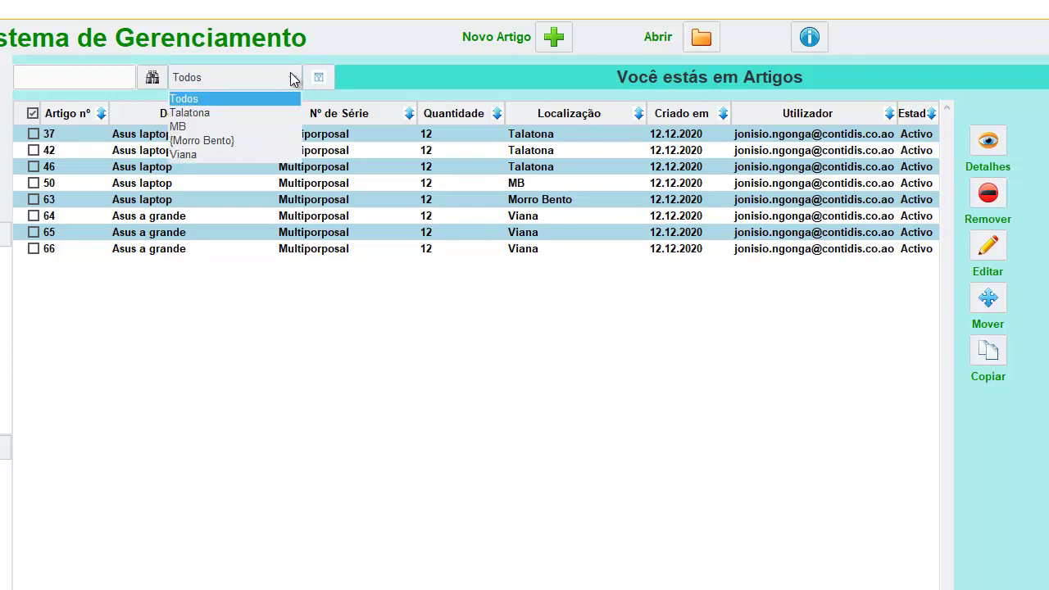
{"action": "mouse_move", "coordinate": [190, 113]}
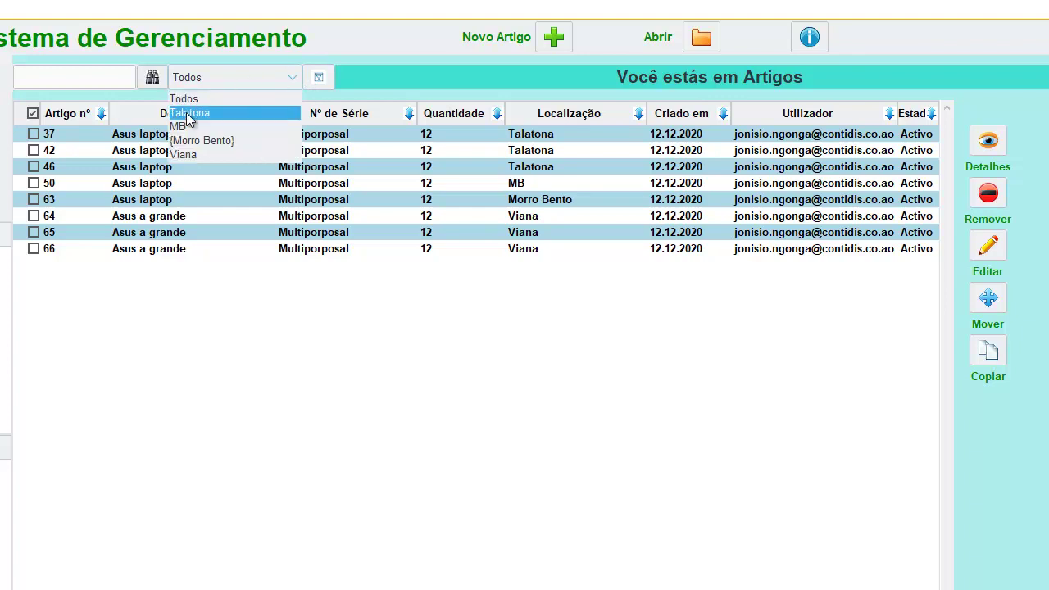
- Filter the table by location Viana so only articles 64, 65 and 66 remain
{"action": "left_click", "coordinate": [190, 113]}
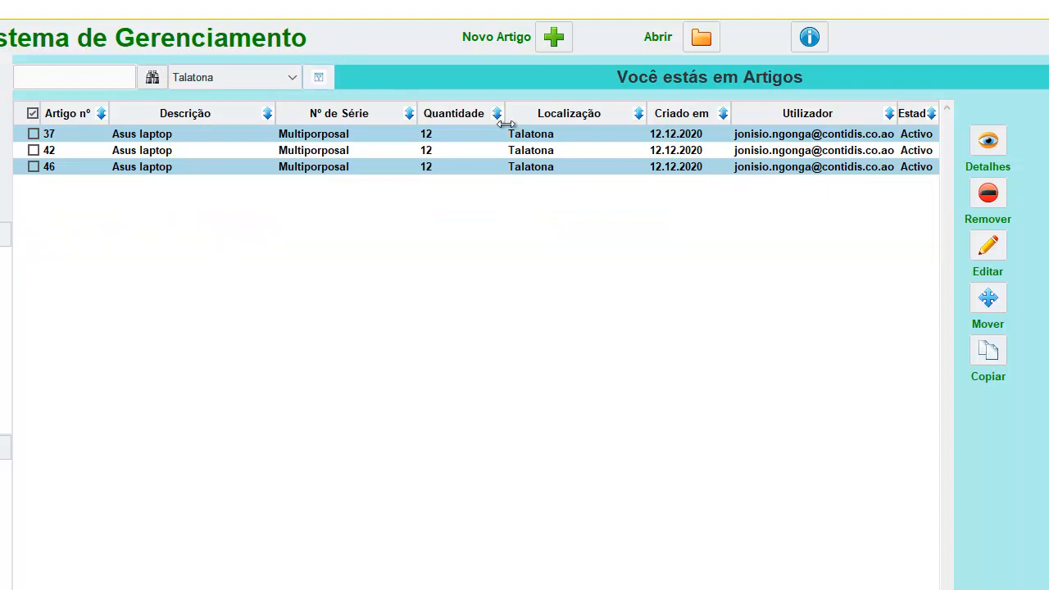
{"action": "mouse_move", "coordinate": [516, 144]}
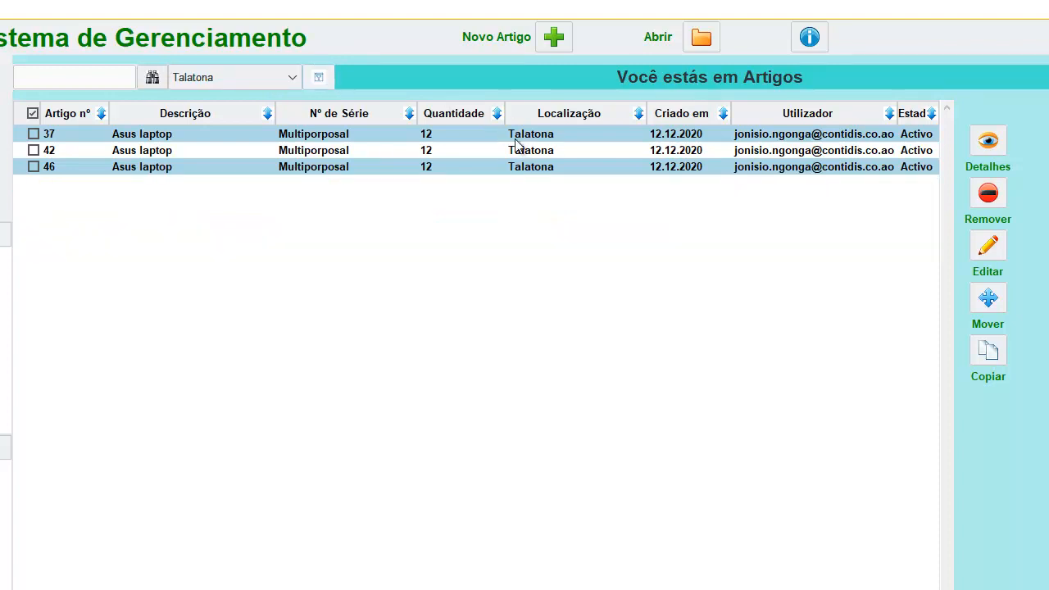
{"action": "left_click", "coordinate": [291, 77]}
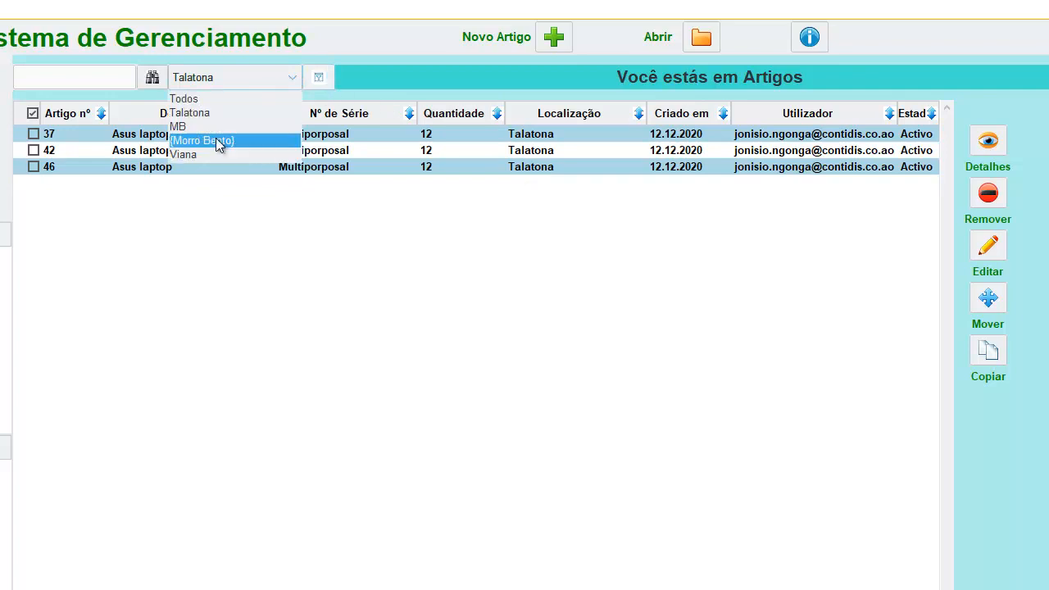
{"action": "left_click", "coordinate": [184, 154]}
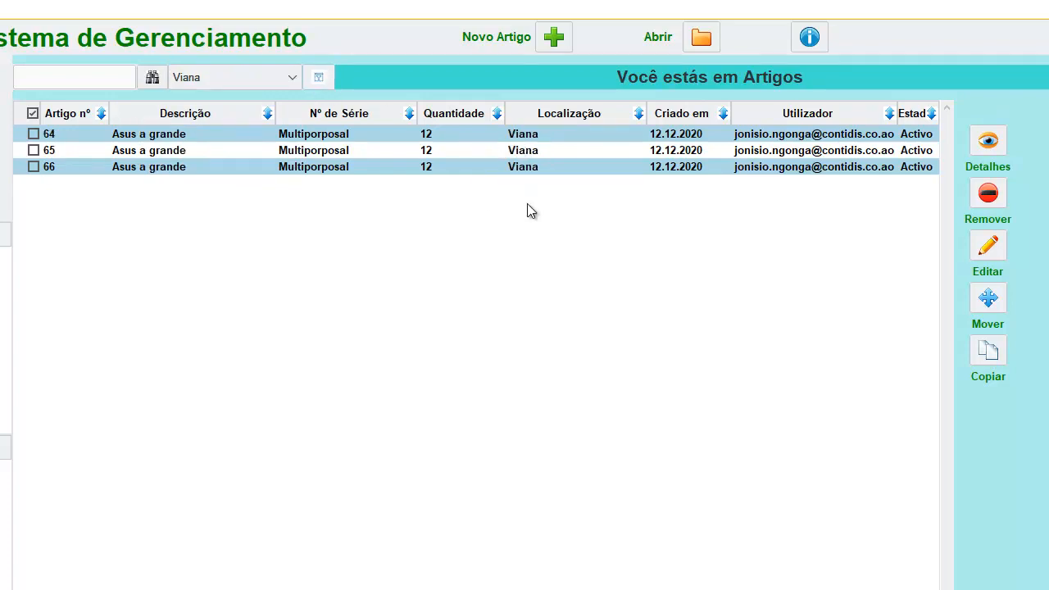
{"action": "mouse_move", "coordinate": [536, 203]}
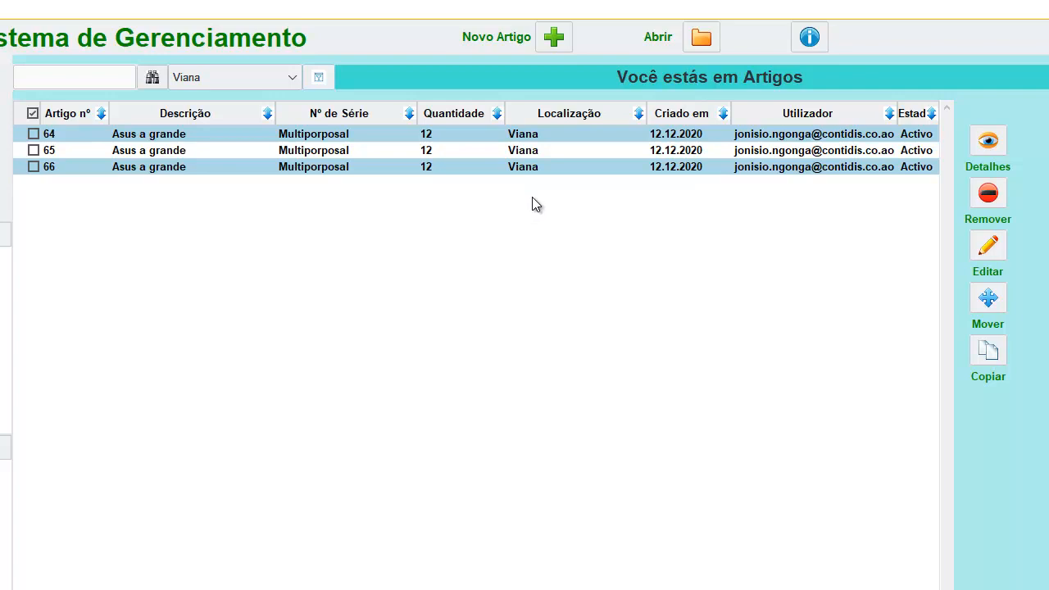
{"action": "mouse_move", "coordinate": [549, 193]}
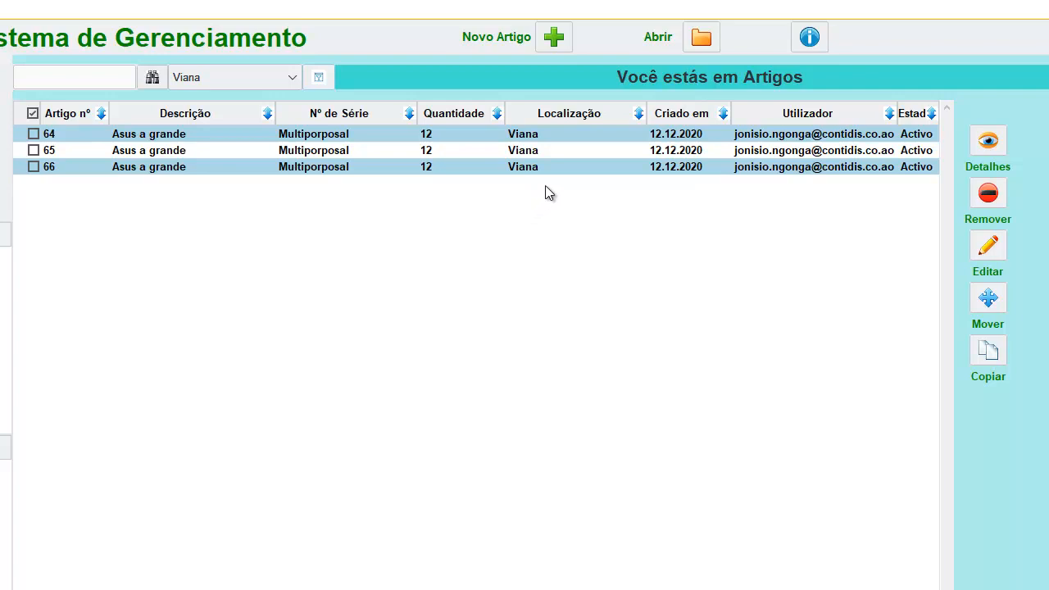
{"action": "mouse_move", "coordinate": [338, 327]}
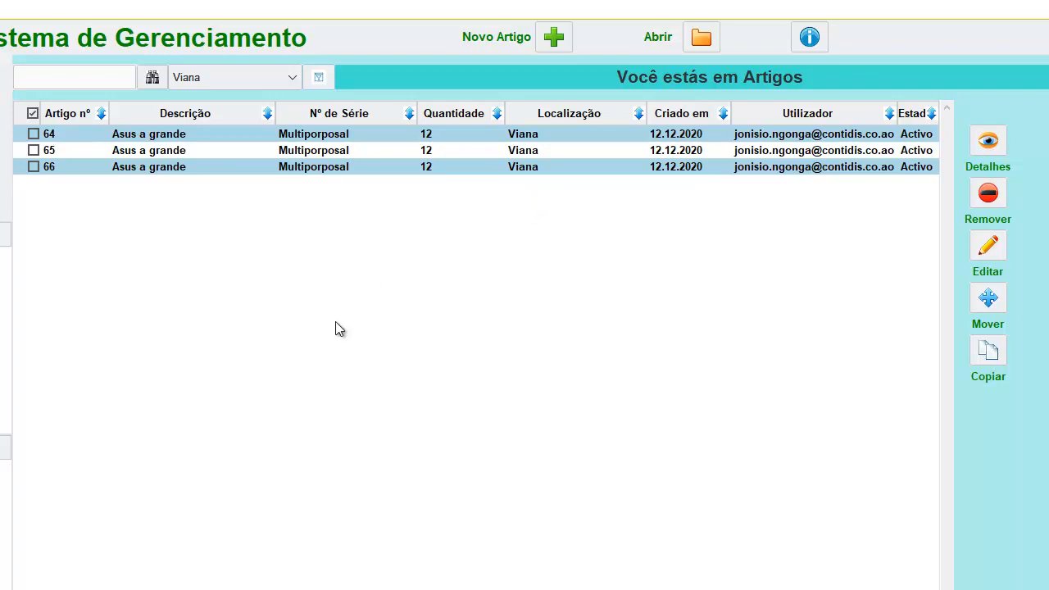
{"action": "mouse_move", "coordinate": [334, 315]}
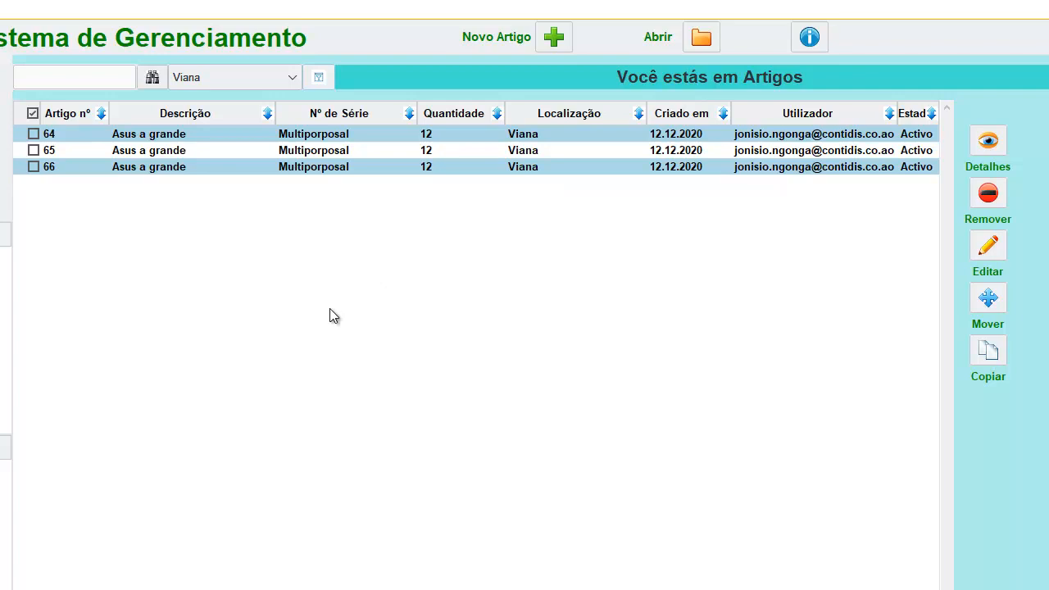
{"action": "mouse_move", "coordinate": [343, 308]}
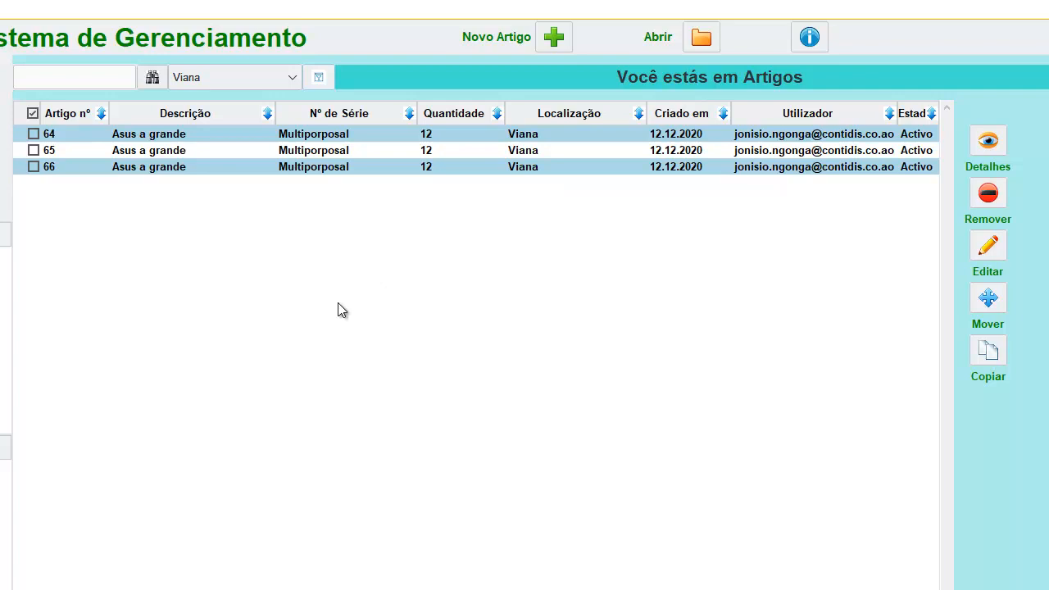
{"action": "mouse_move", "coordinate": [350, 302]}
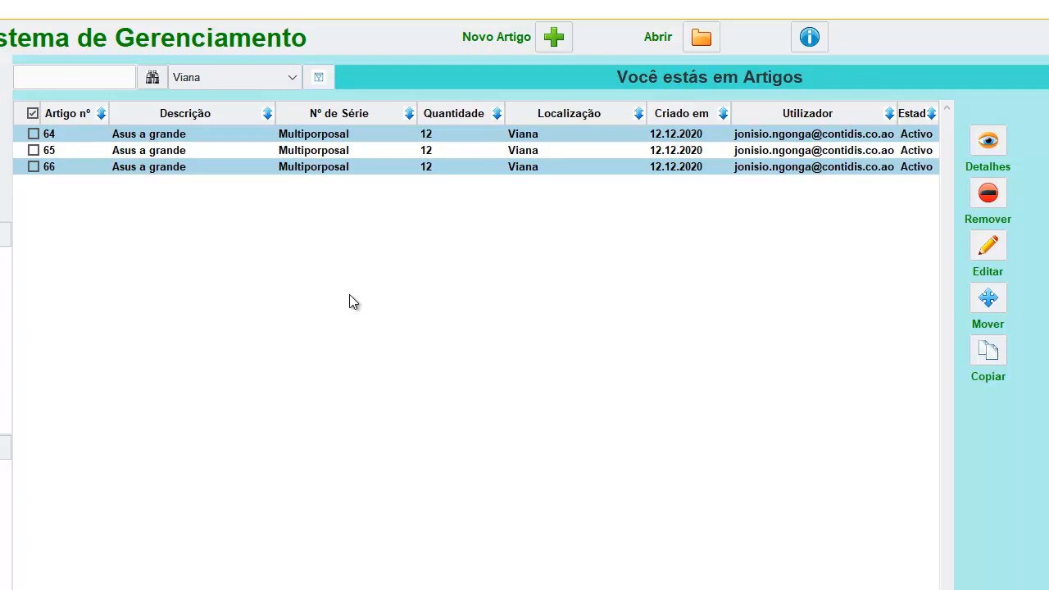
{"action": "mouse_move", "coordinate": [358, 289]}
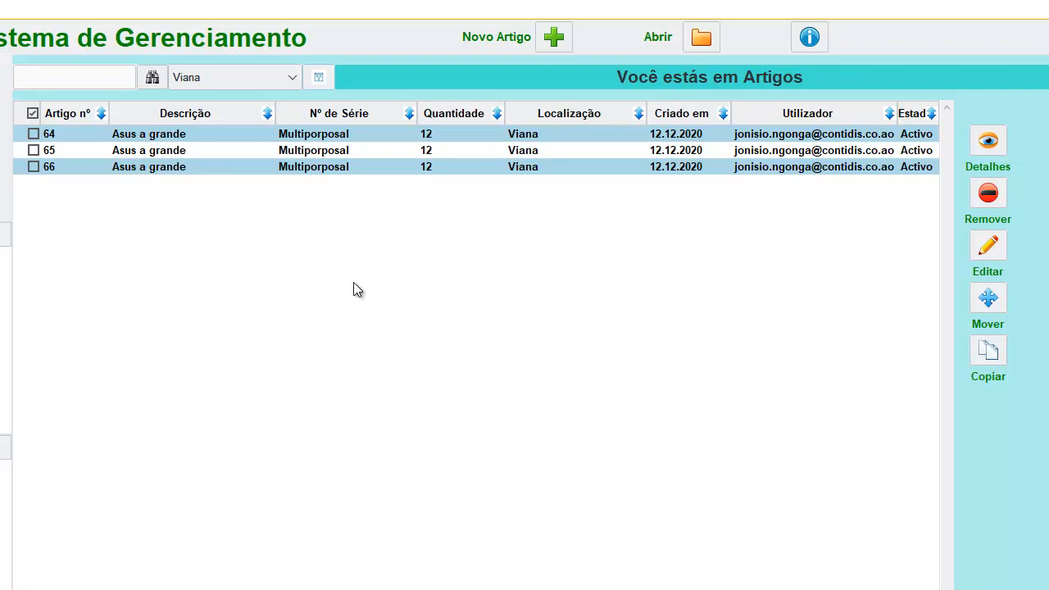
{"action": "mouse_move", "coordinate": [282, 208]}
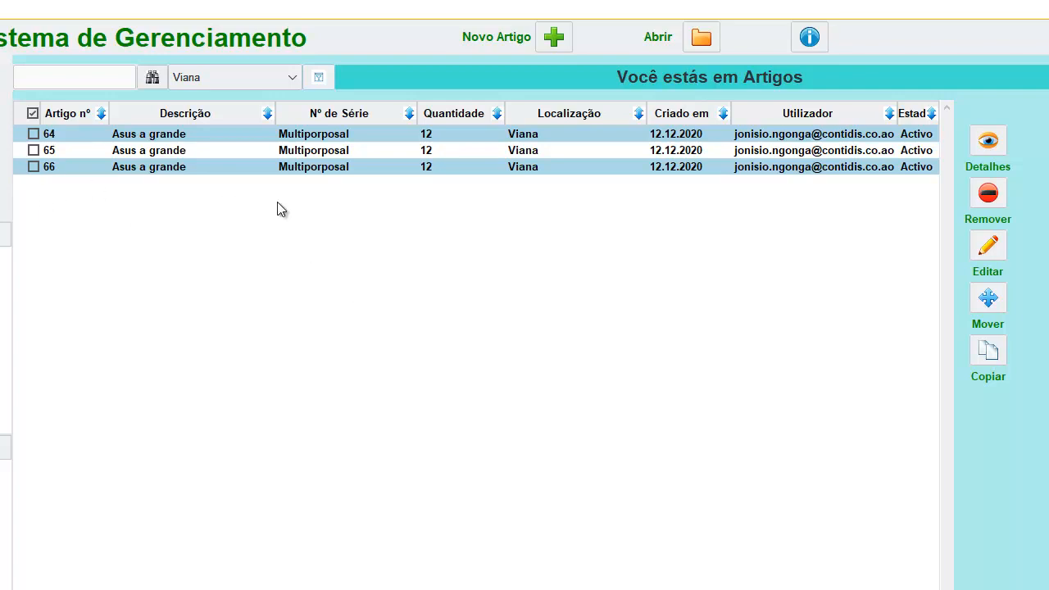
{"action": "mouse_move", "coordinate": [298, 243]}
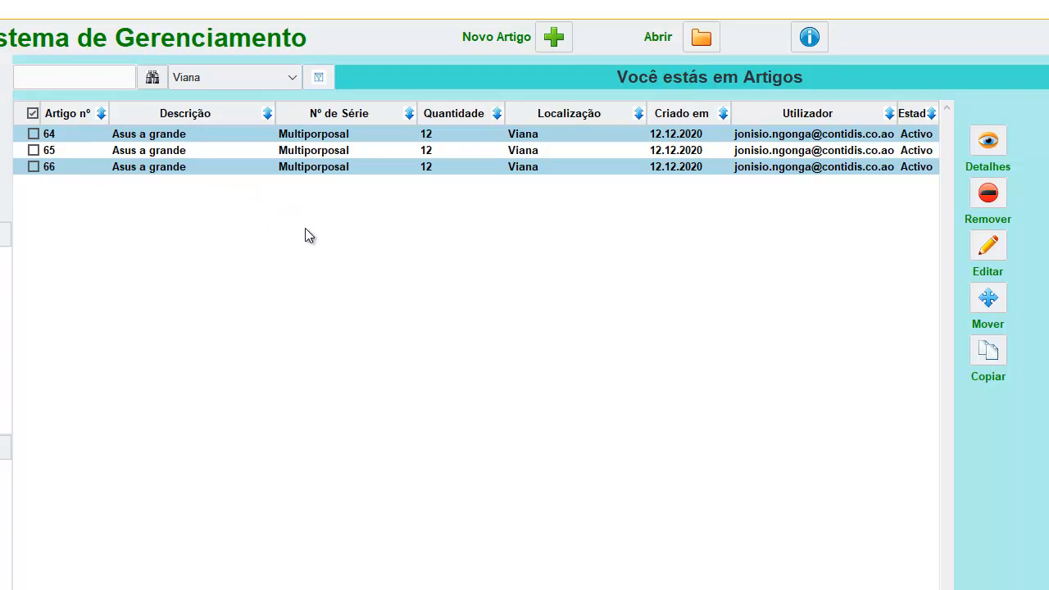
{"action": "mouse_move", "coordinate": [312, 240]}
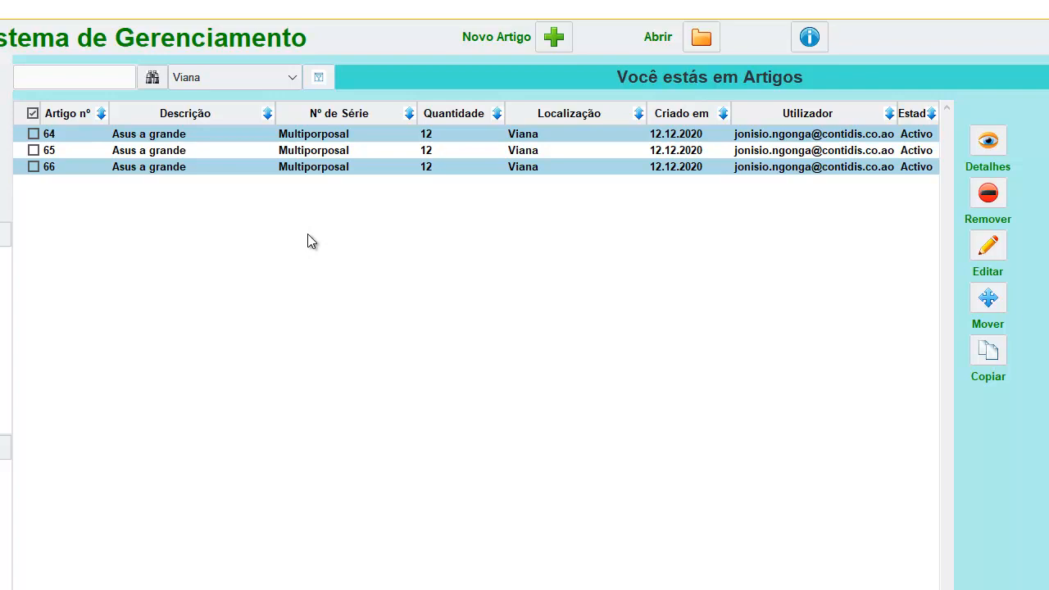
{"action": "mouse_move", "coordinate": [314, 236]}
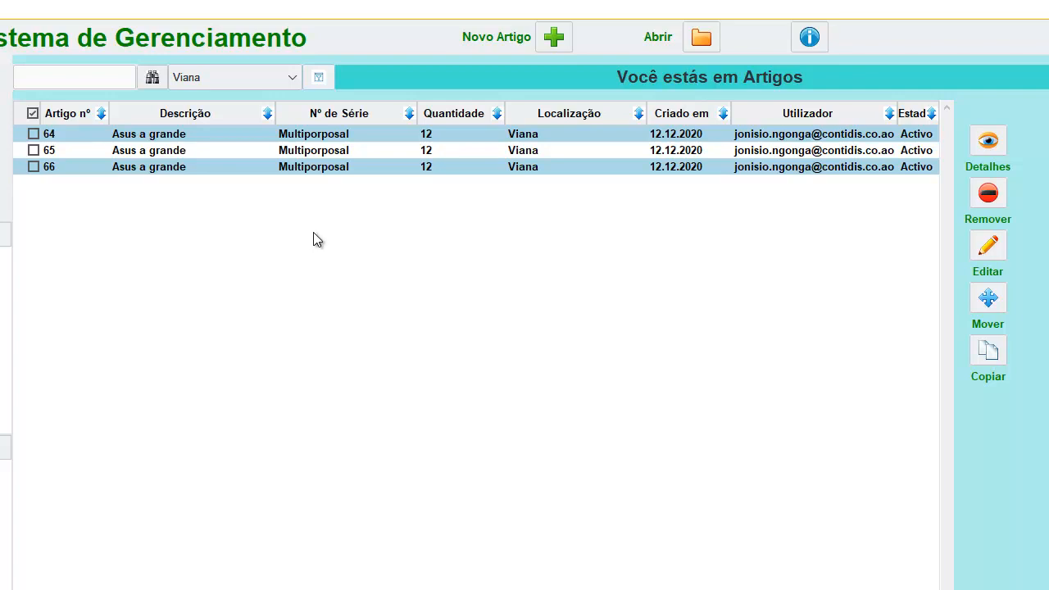
{"action": "mouse_move", "coordinate": [311, 246]}
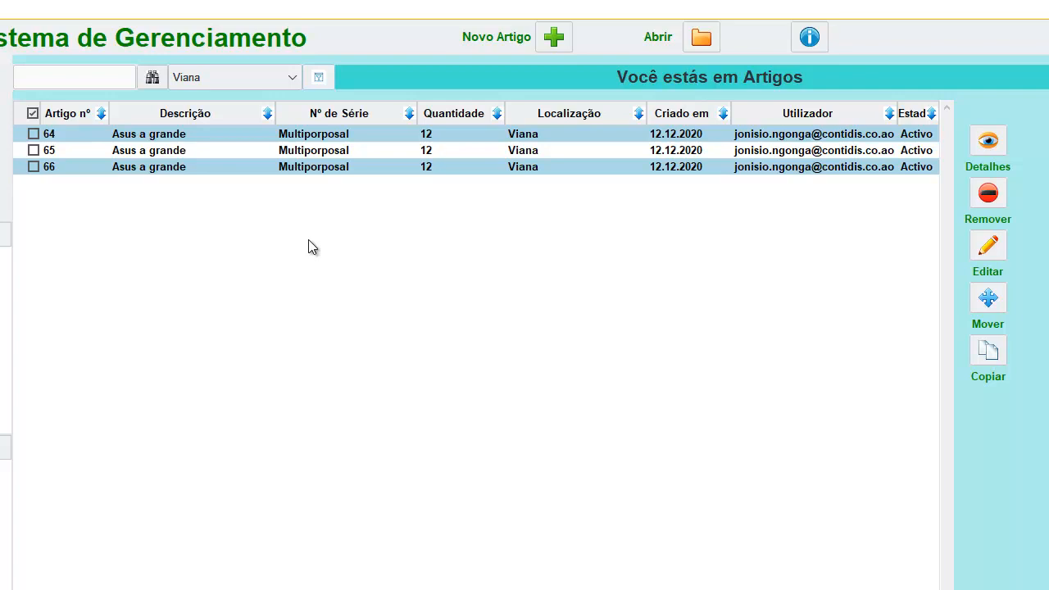
{"action": "mouse_move", "coordinate": [110, 93]}
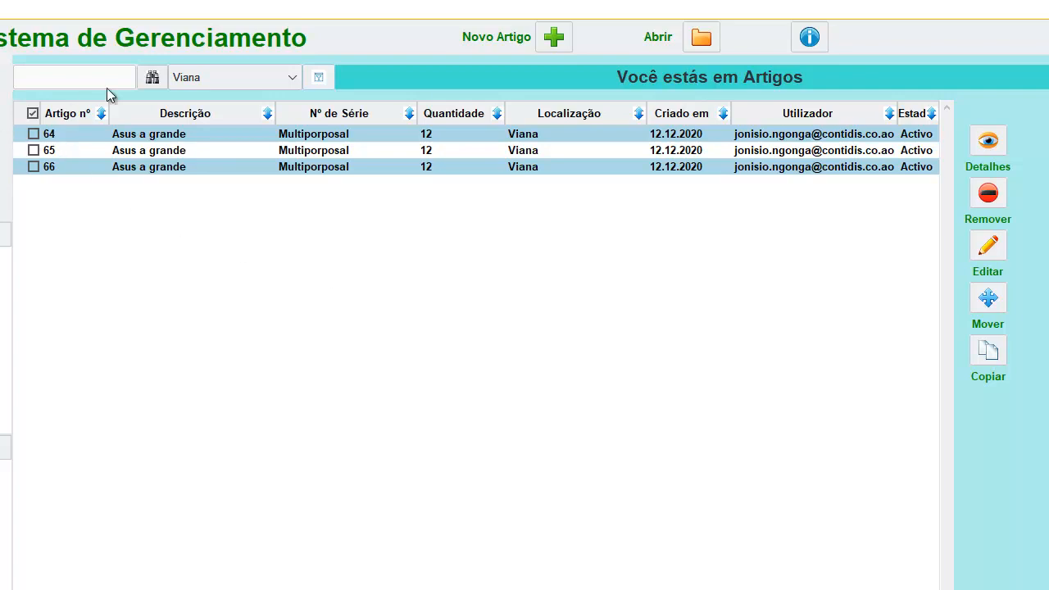
{"action": "mouse_move", "coordinate": [189, 89]}
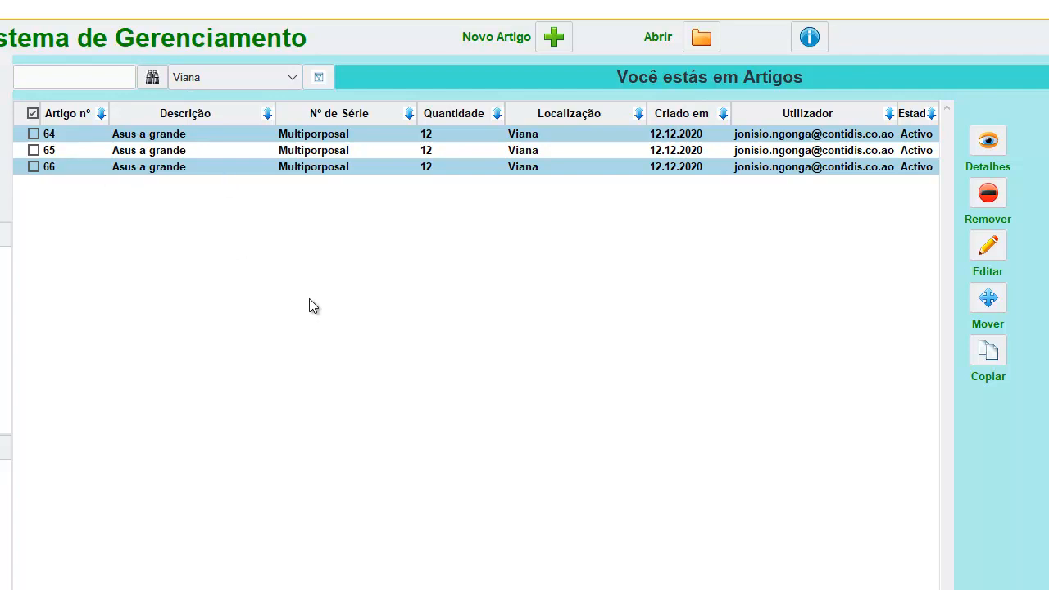
{"action": "mouse_move", "coordinate": [301, 297]}
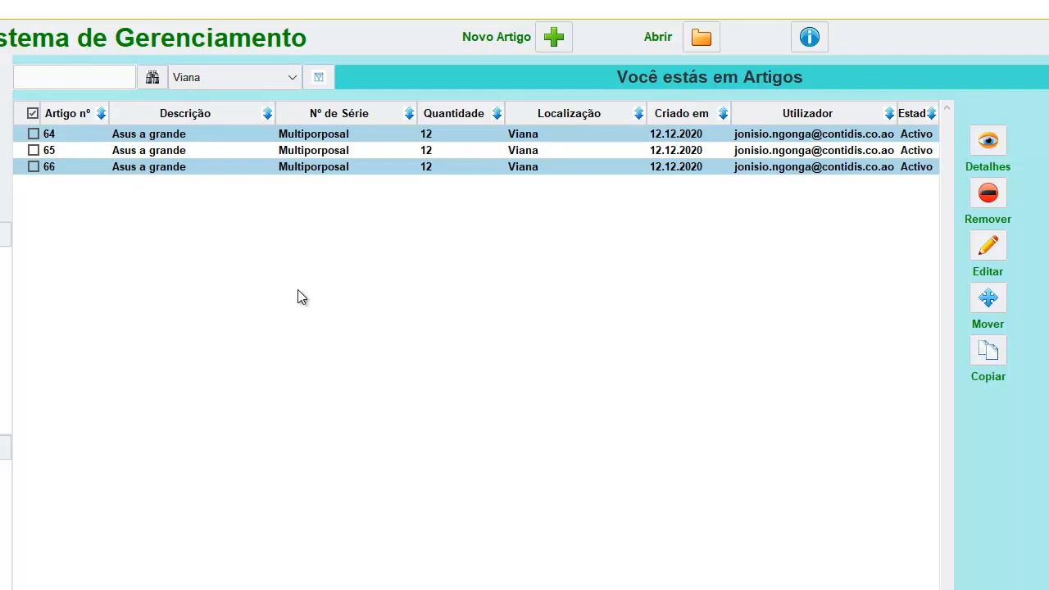
{"action": "mouse_move", "coordinate": [302, 298]}
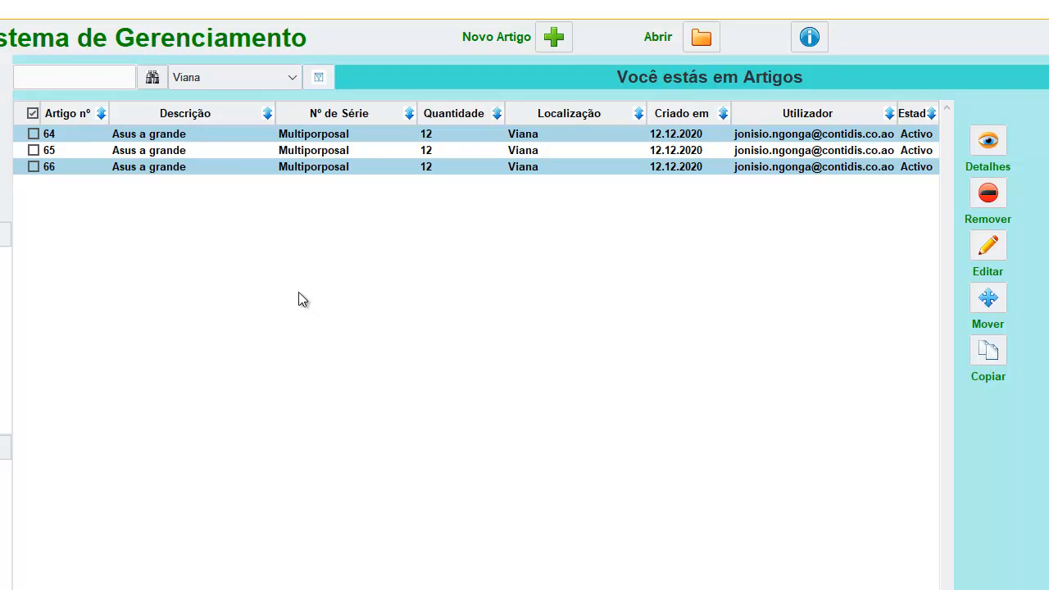
{"action": "mouse_move", "coordinate": [311, 292]}
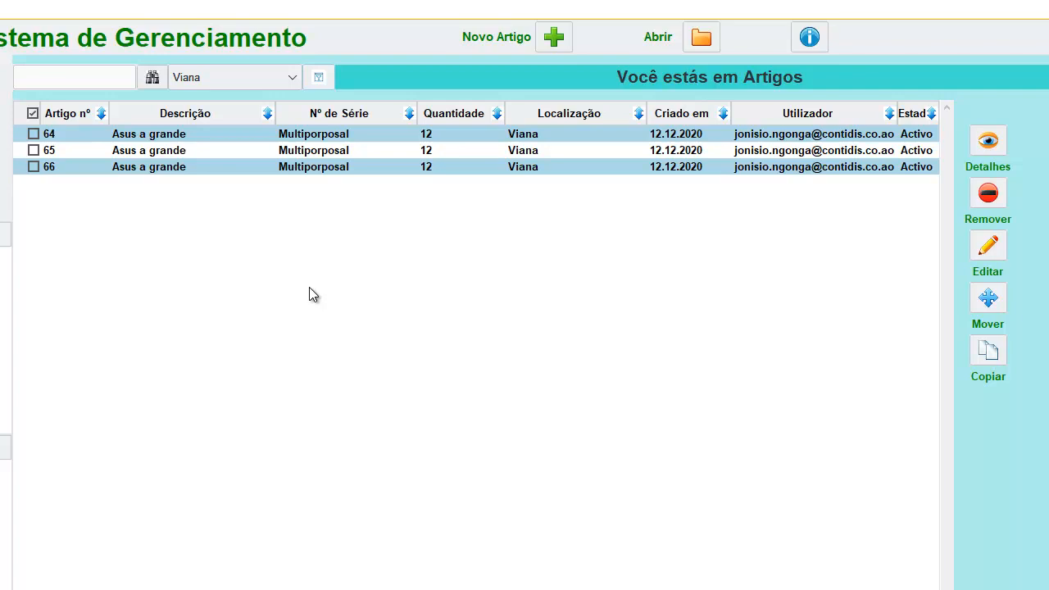
{"action": "mouse_move", "coordinate": [660, 467]}
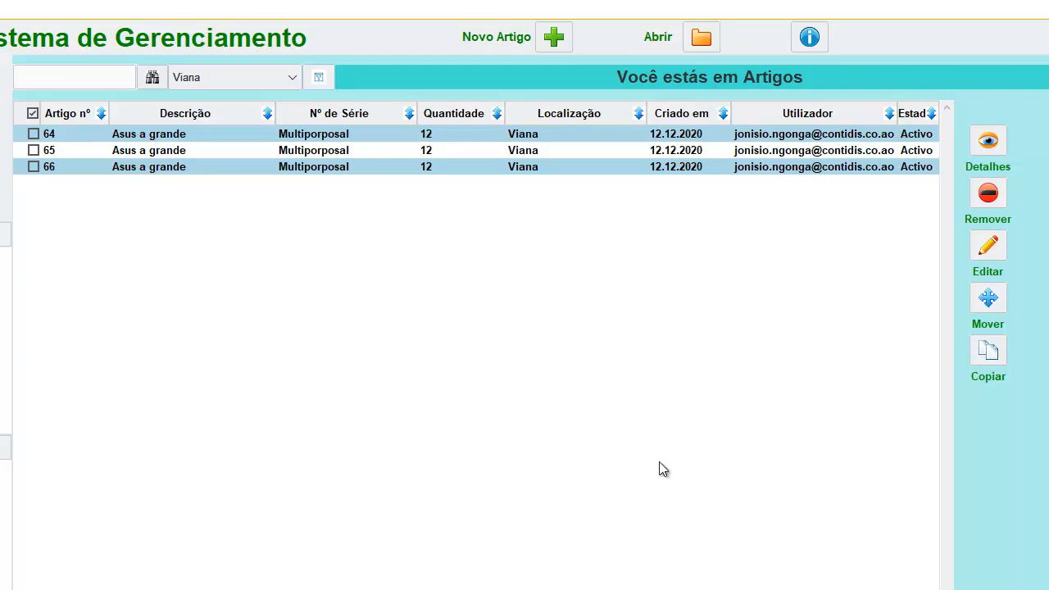